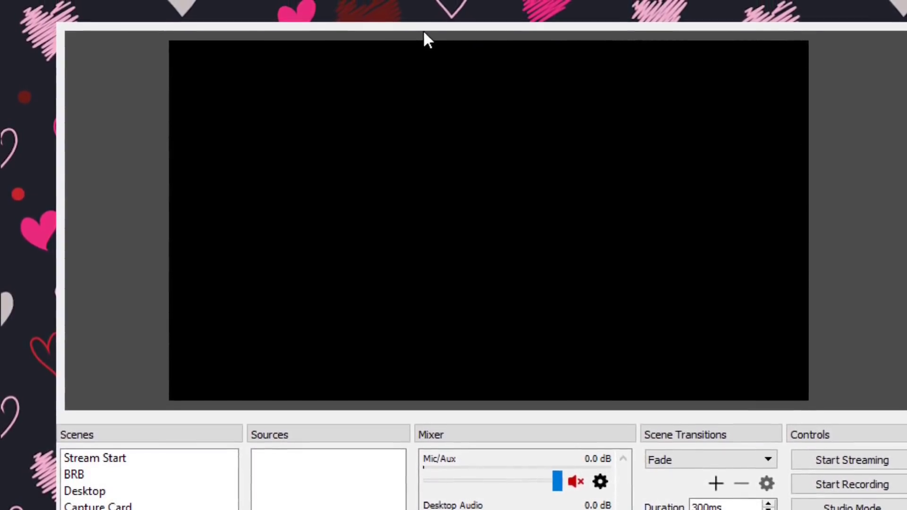
Step: Browse the Streamlabs OBS themes library with overlay cards like Minimalist - Transparent, Blue Stealth and Shock
{"action": "right_click", "coordinate": [426, 38]}
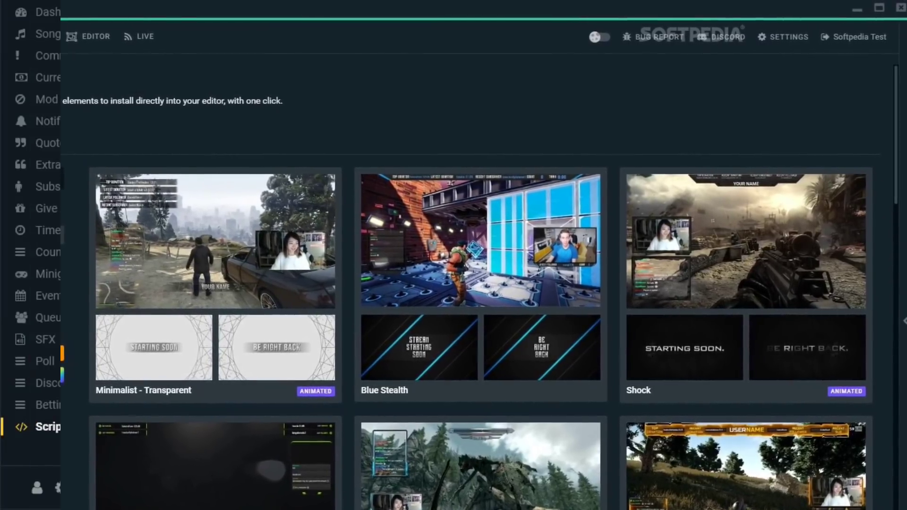
{"action": "left_click", "coordinate": [47, 427]}
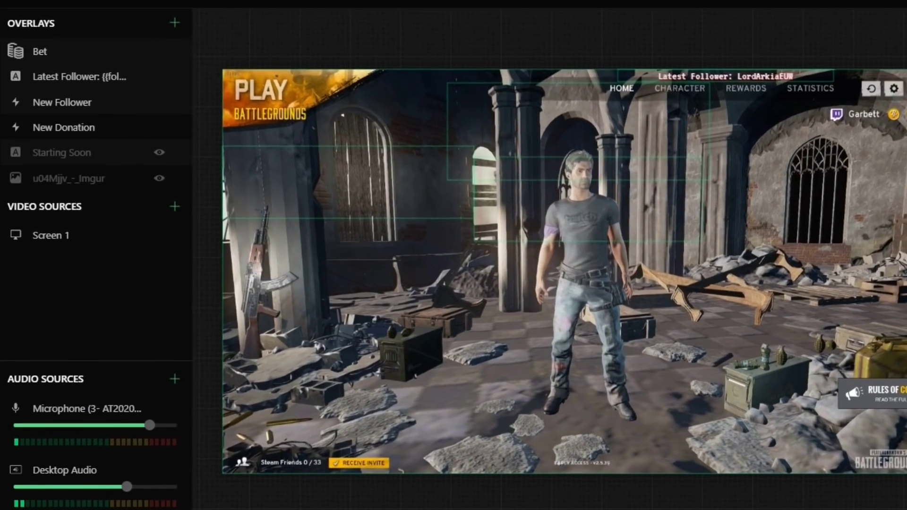
Step: Show the Bebo Donations page with its $0.00 balance and empty activity
{"action": "left_click", "coordinate": [129, 11]}
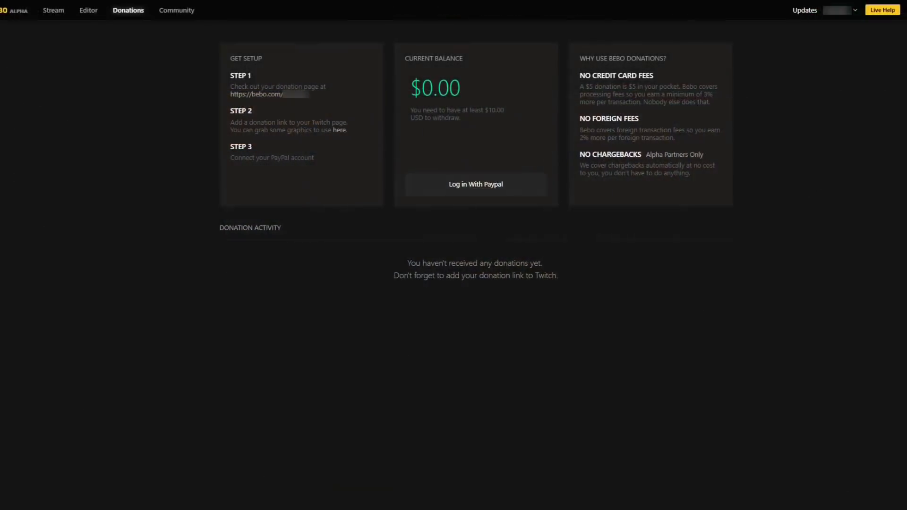